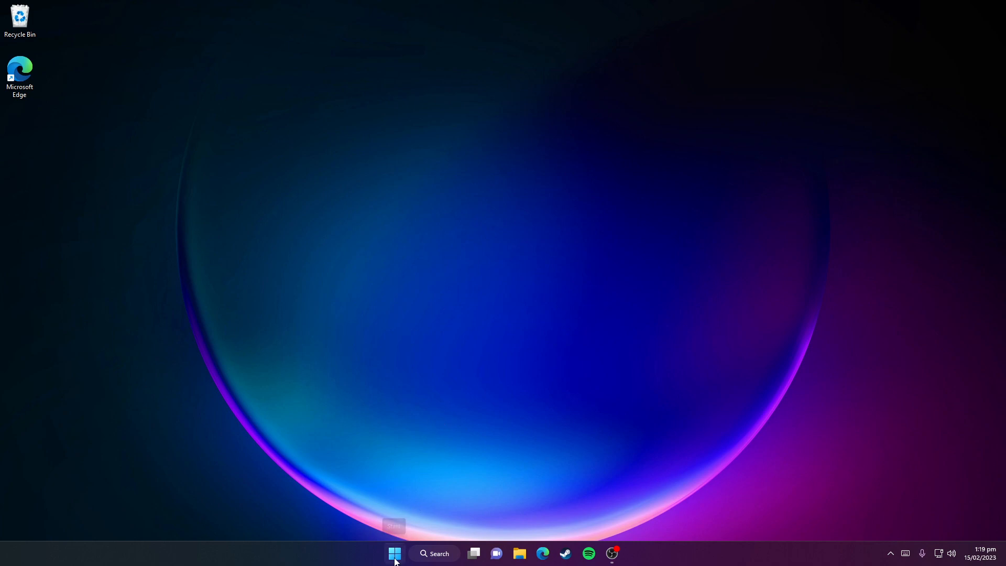
# Search 'co' from Start to launch Control Panel.
pyautogui.write('co')
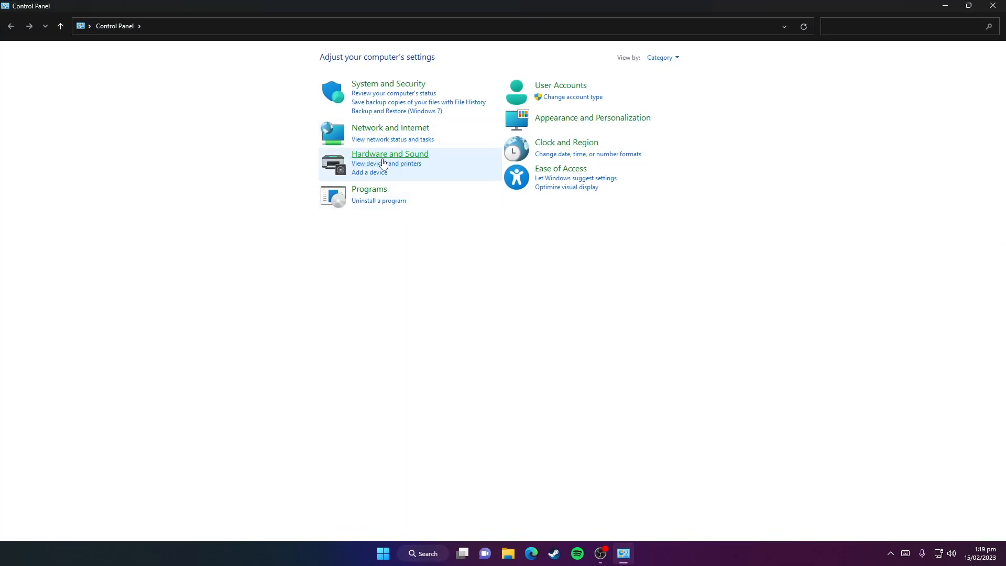
# Go into Hardware and Sound and bring up the Sound dialog on Playback.
pyautogui.click(390, 153)
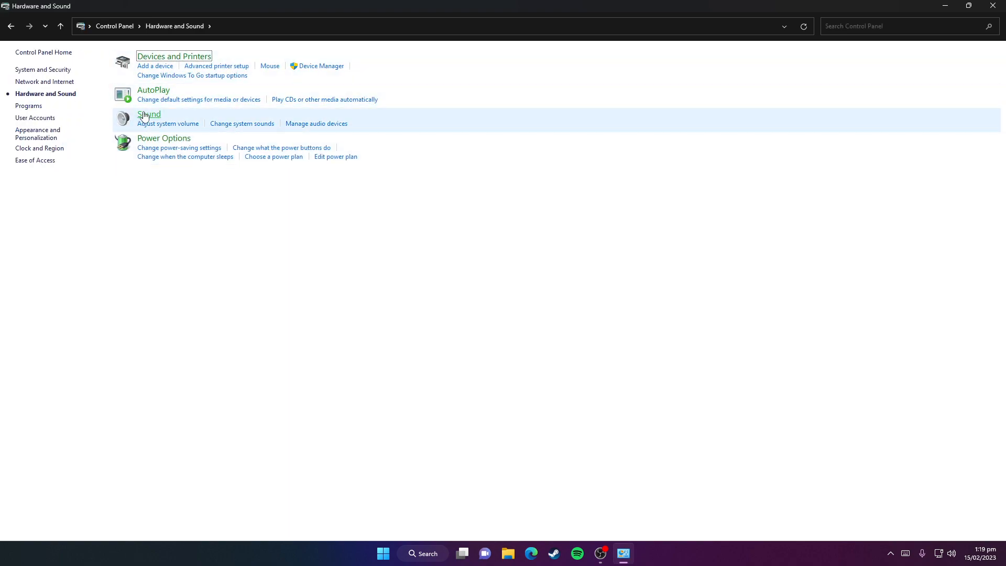
pyautogui.click(148, 114)
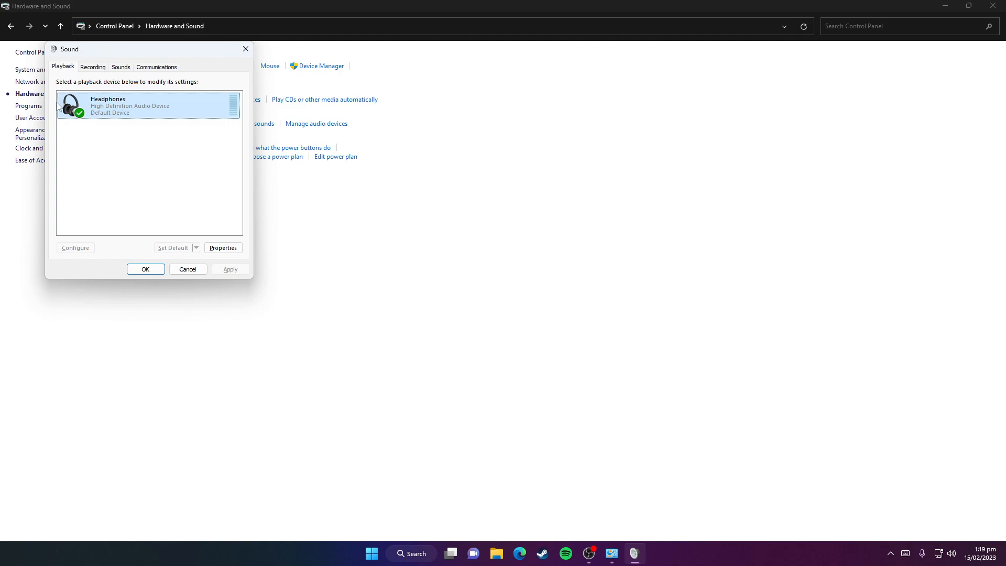
pyautogui.moveTo(223, 248)
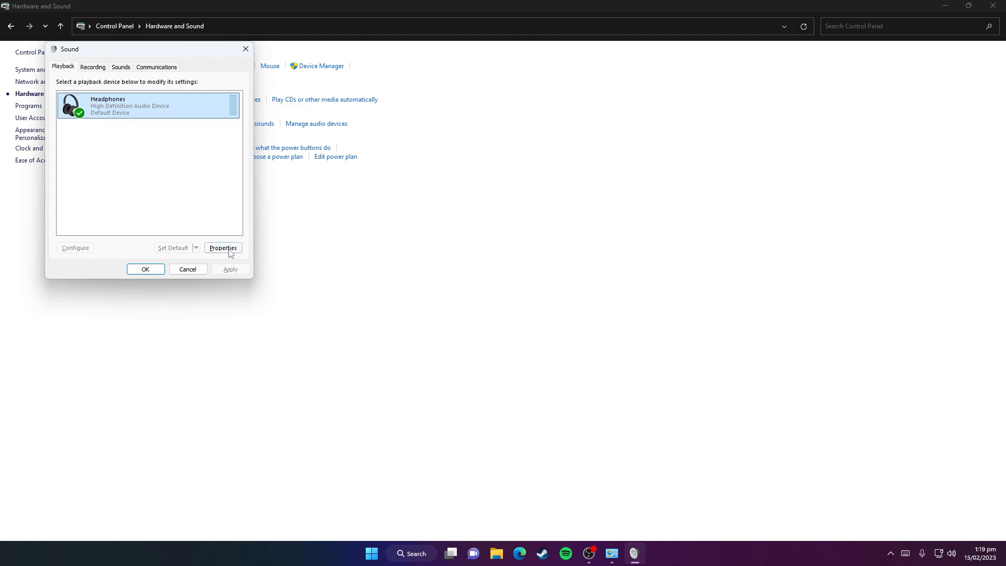
# In Headphones Properties, raise the level to 100 and disable all audio enhancements.
pyautogui.click(222, 247)
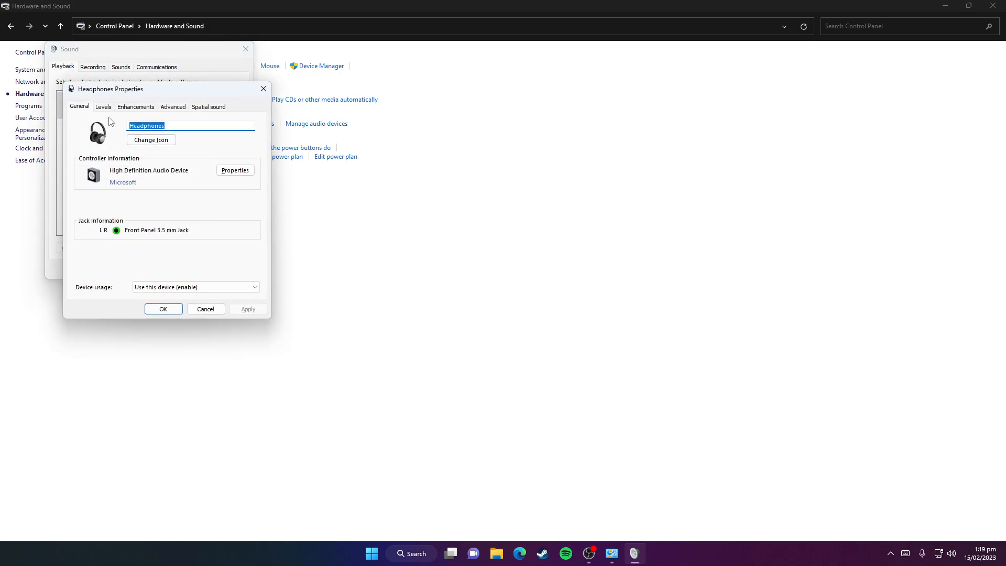
pyautogui.click(103, 107)
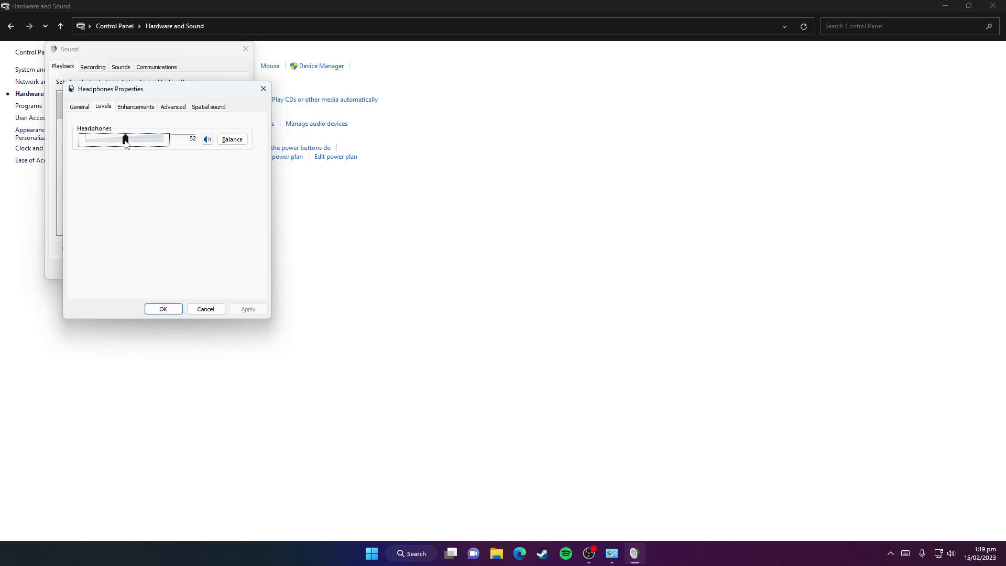
pyautogui.moveTo(126, 139); pyautogui.dragTo(163, 140)
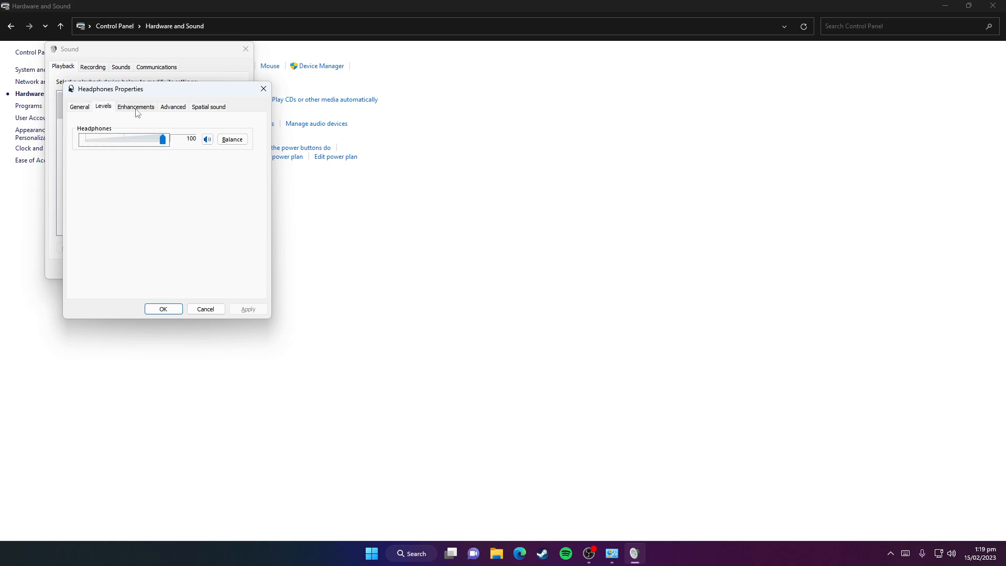
pyautogui.click(135, 107)
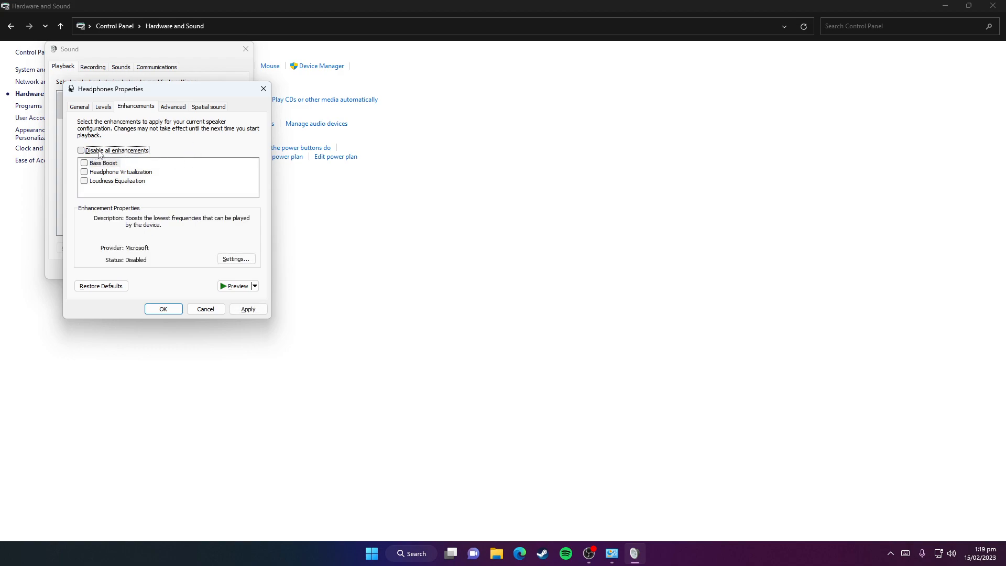
pyautogui.click(81, 150)
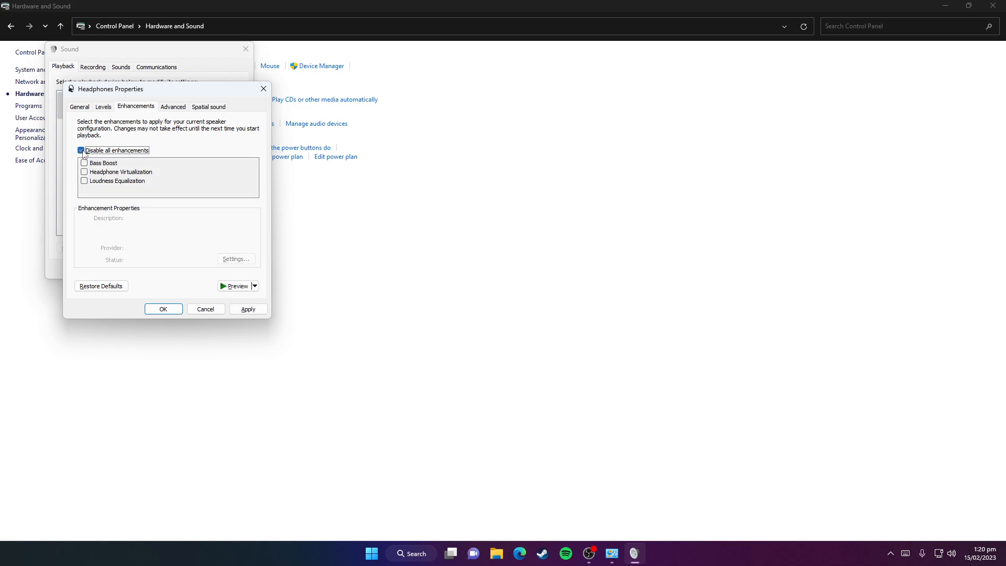
# Set the Advanced default format to 2 channel, 24 bit, 48000 Hz with exclusive mode, then confirm and close Sound.
pyautogui.click(173, 107)
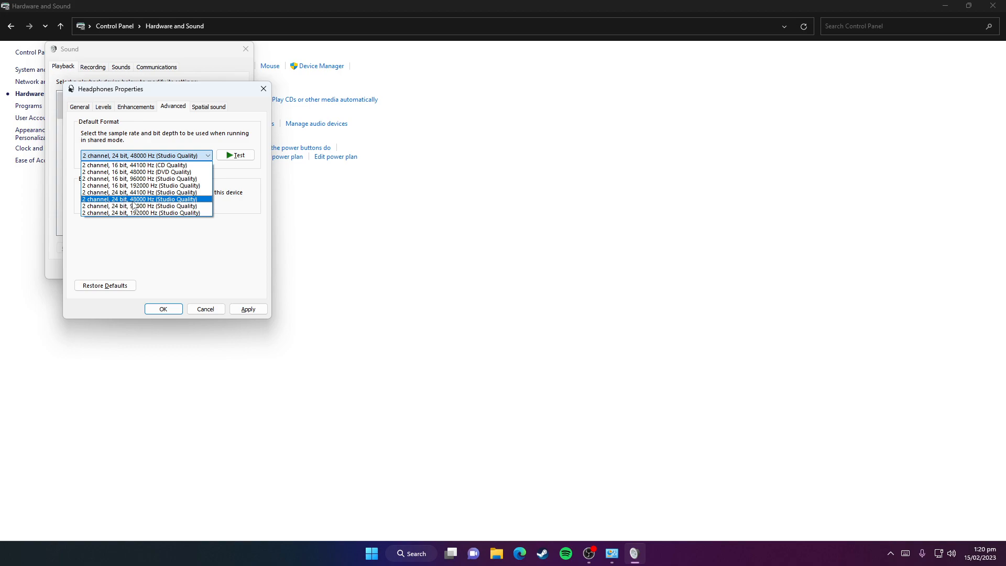
pyautogui.moveTo(150, 206)
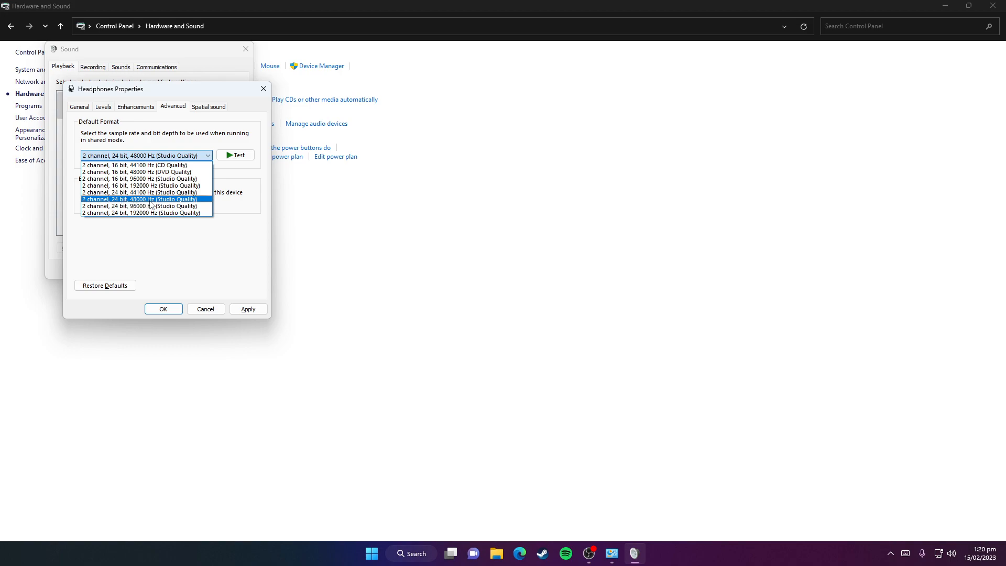
pyautogui.click(138, 199)
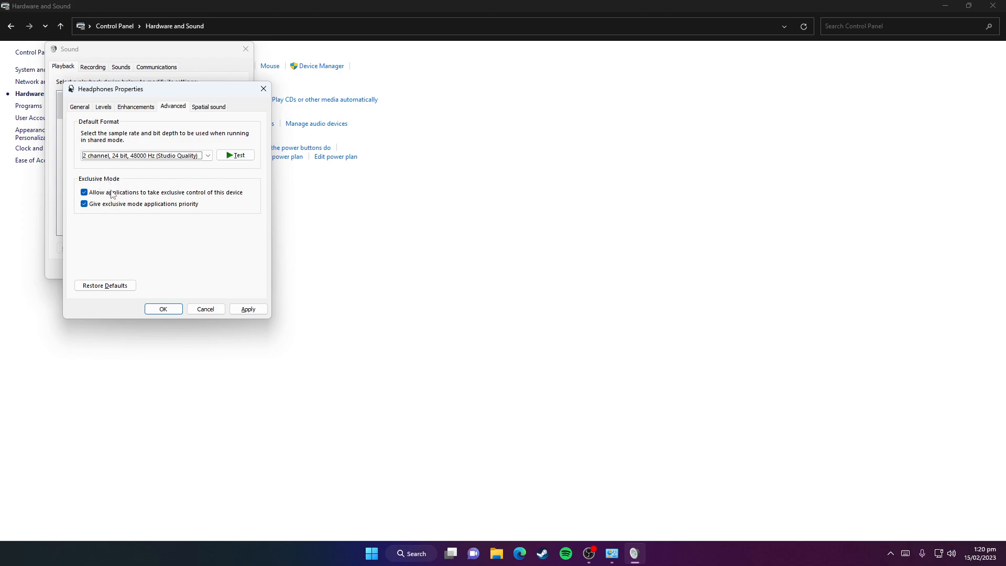
pyautogui.click(208, 107)
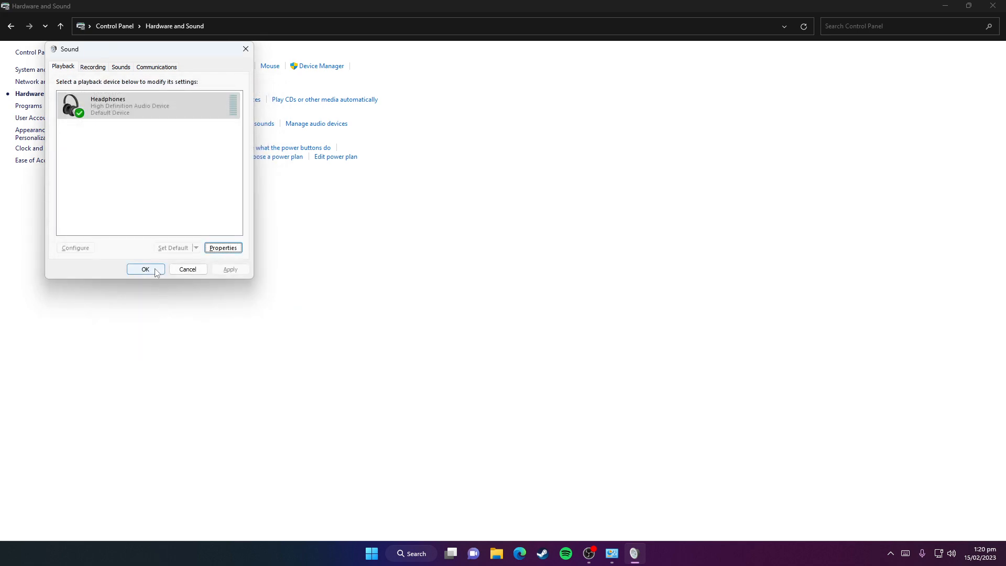
pyautogui.click(144, 270)
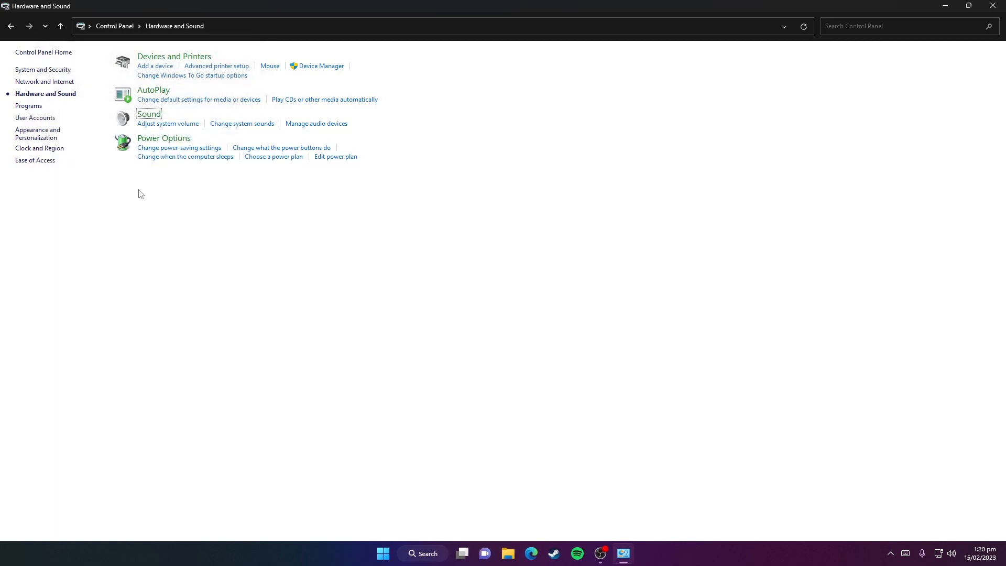
pyautogui.moveTo(207, 312)
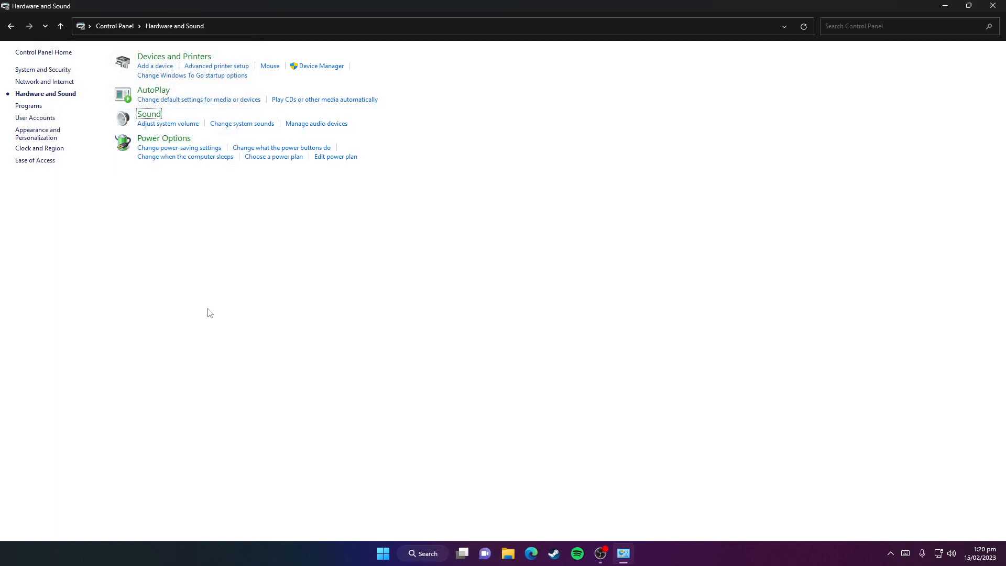